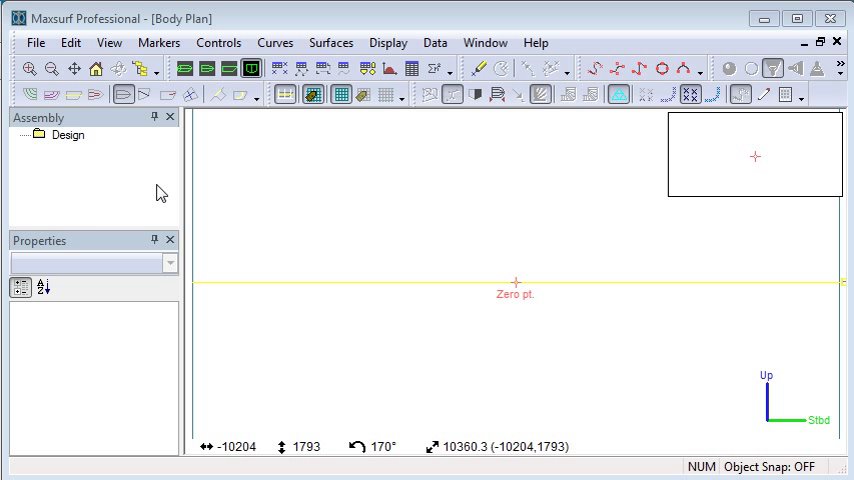
Import the scanned Spray body plan as the Body Plan view's background image
{"action": "left_click", "coordinate": [35, 42]}
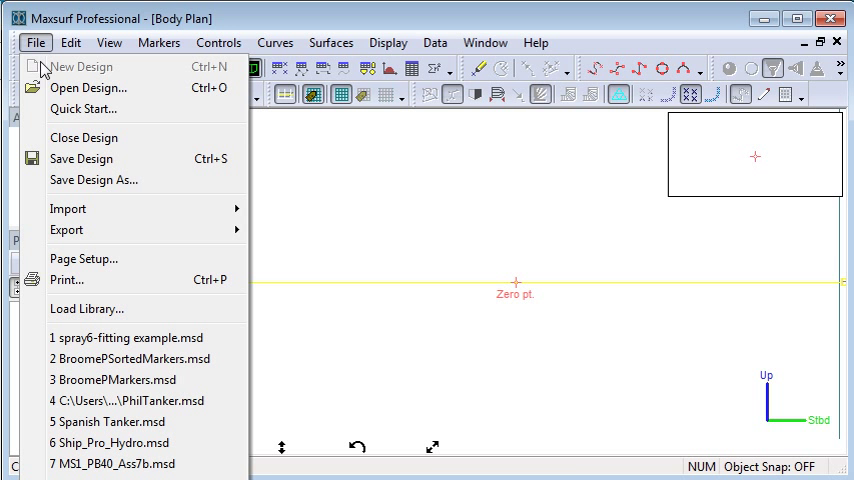
{"action": "left_click", "coordinate": [68, 208]}
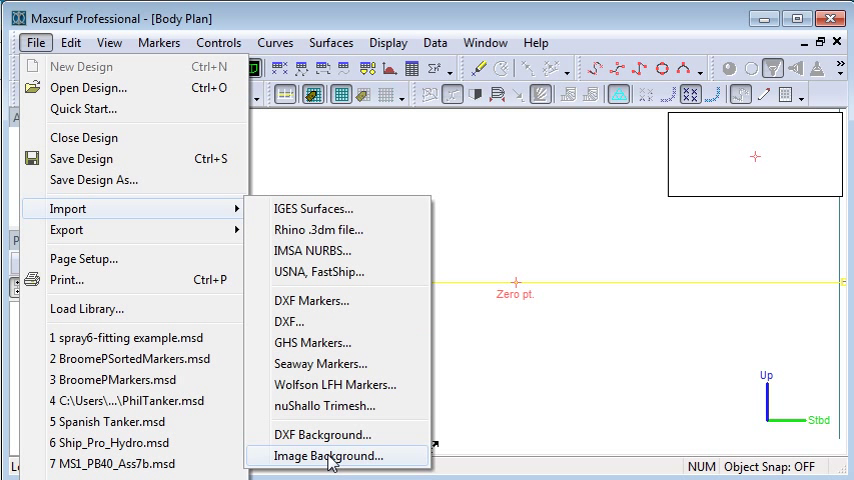
{"action": "left_click", "coordinate": [331, 456]}
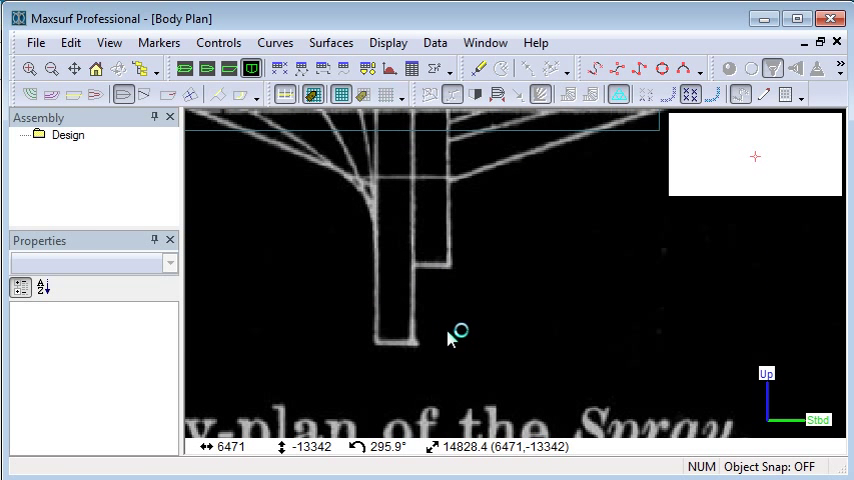
Start setting the background image's zero point via Display > Background > Set Image Zero Point
{"action": "left_click", "coordinate": [388, 42]}
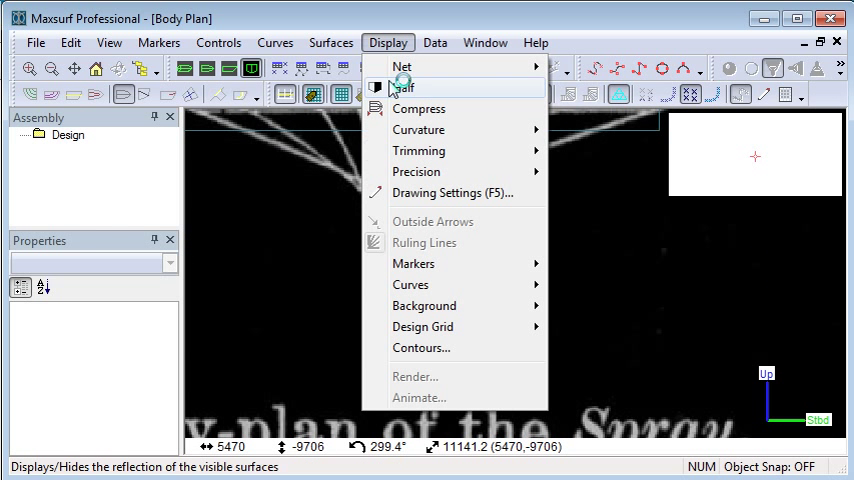
{"action": "left_click", "coordinate": [424, 305]}
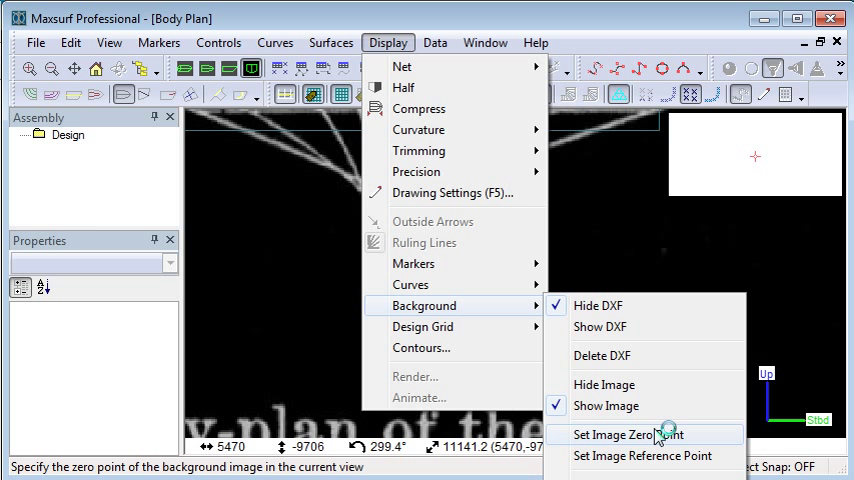
{"action": "left_click", "coordinate": [625, 434]}
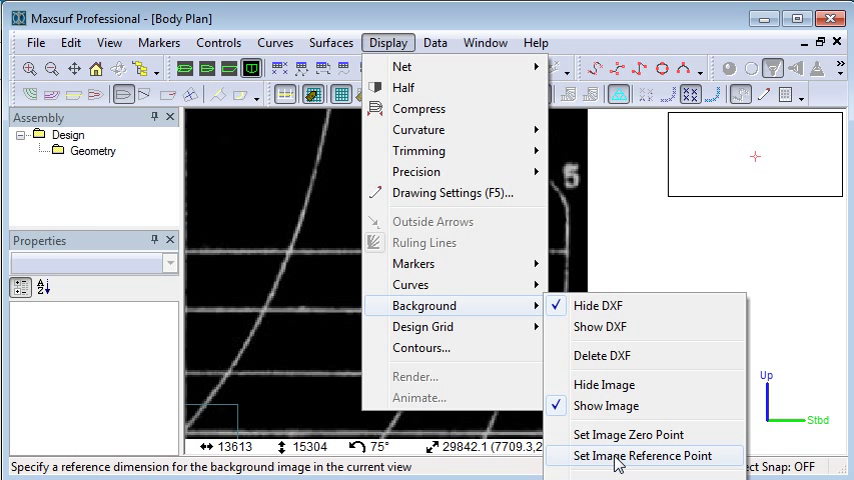
Scale the image using station 5's outer edge as a 3600 mm transverse reference point
{"action": "left_click", "coordinate": [651, 456]}
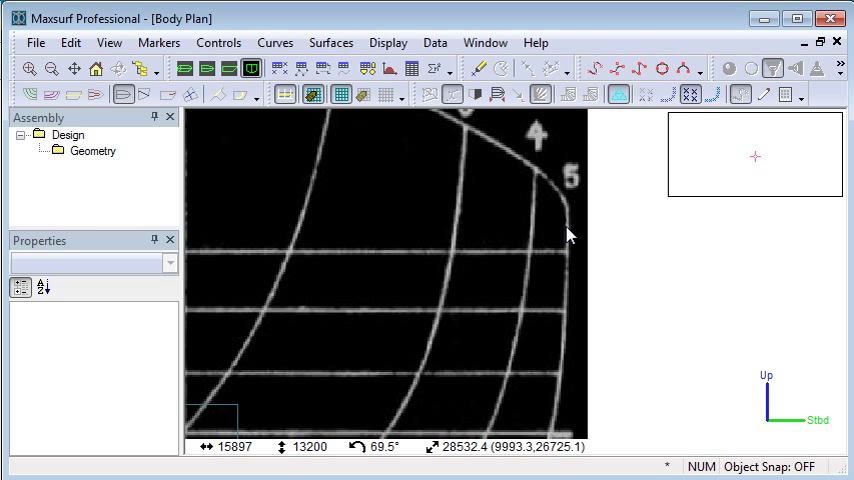
{"action": "left_click", "coordinate": [568, 232]}
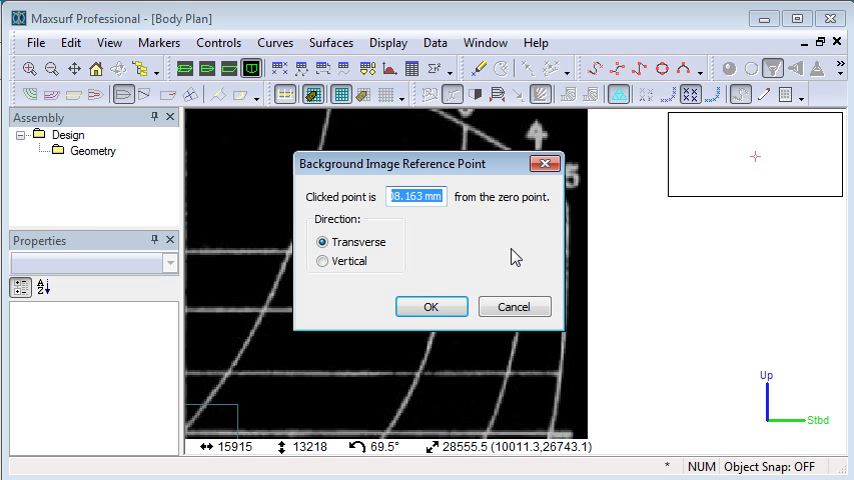
{"action": "type", "text": "3600"}
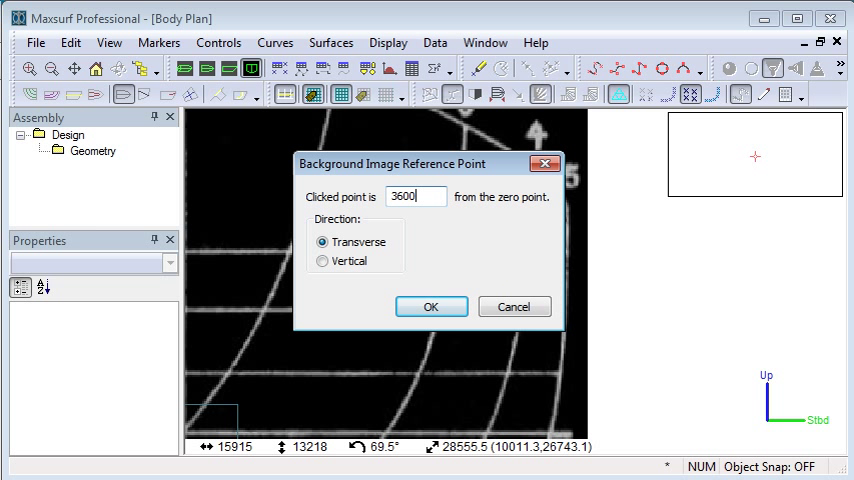
{"action": "left_click", "coordinate": [431, 306]}
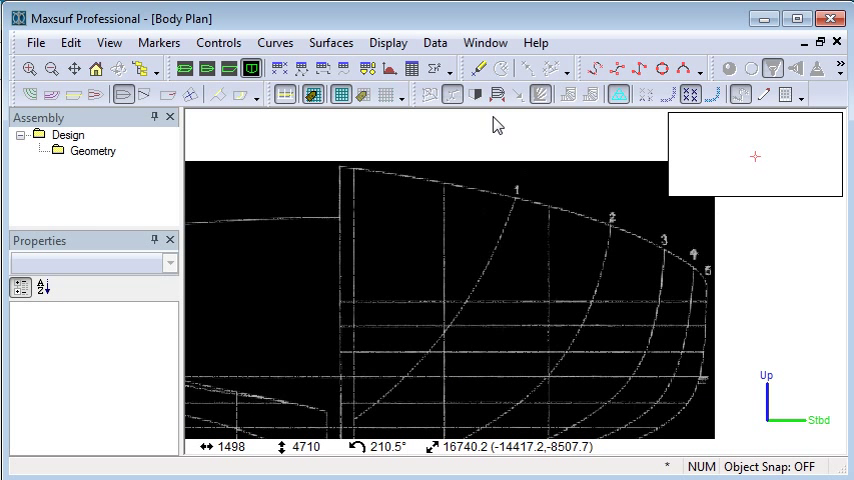
Place markers along station 1 on the scanned drawing
{"action": "left_click", "coordinate": [478, 68]}
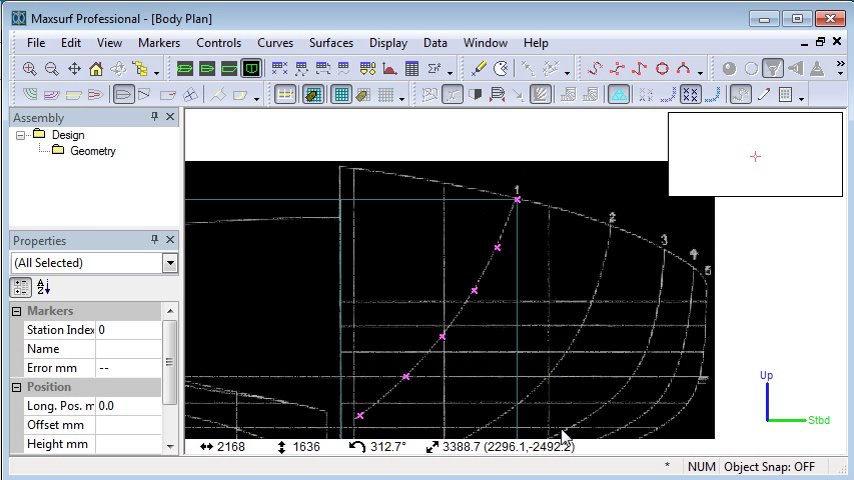
{"action": "left_click", "coordinate": [275, 42]}
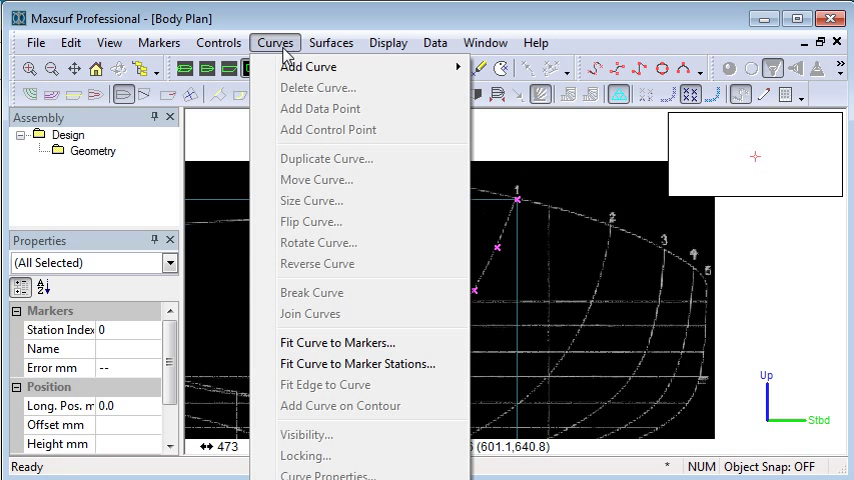
Fit Curve 1 through the station 1 markers as an exact fit with stiffness 4
{"action": "left_click", "coordinate": [337, 342]}
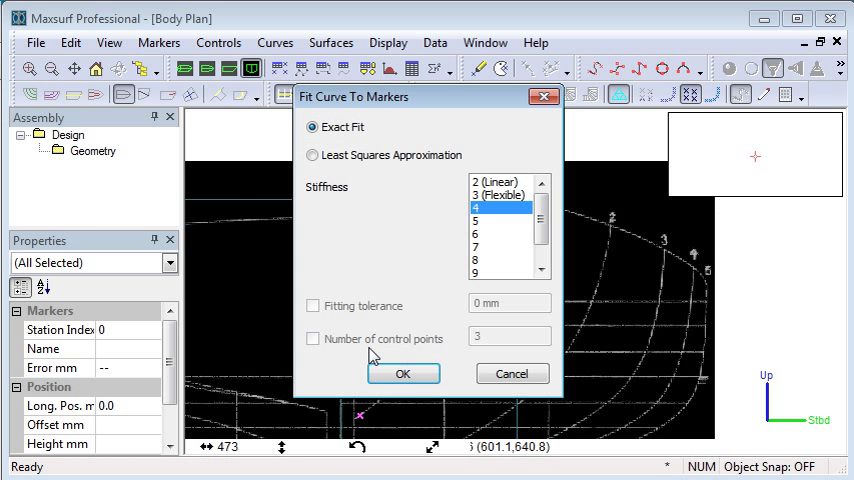
{"action": "left_click", "coordinate": [403, 373]}
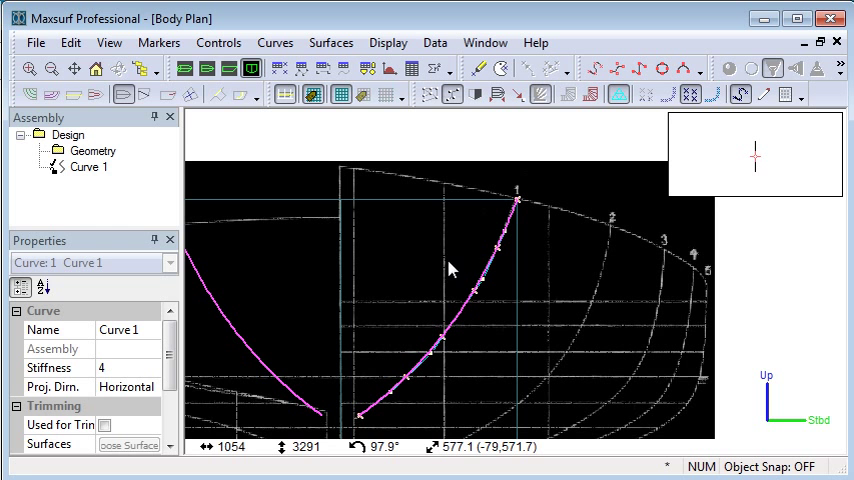
{"action": "left_click", "coordinate": [35, 42]}
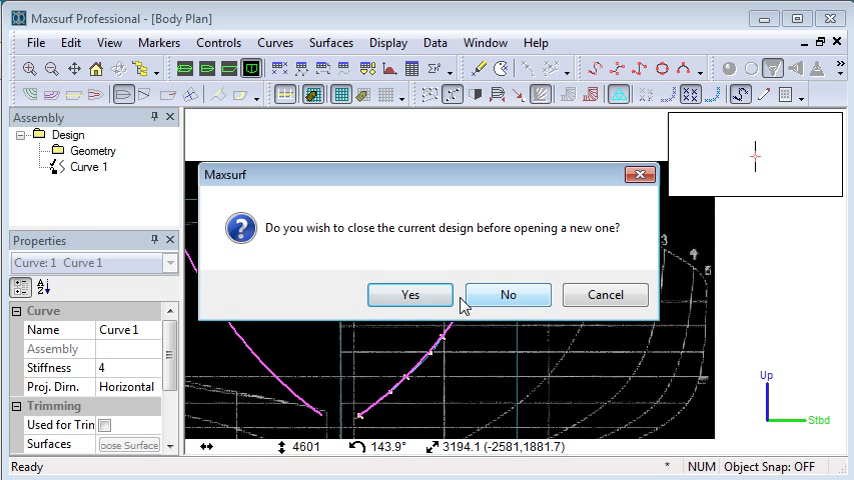
Close the traced design without saving and open the spray6-fitting example design
{"action": "left_click", "coordinate": [409, 294]}
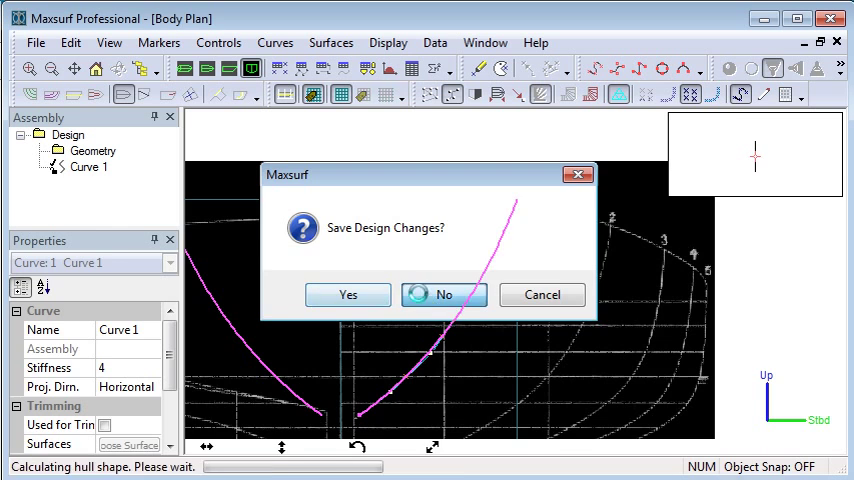
{"action": "left_click", "coordinate": [444, 295]}
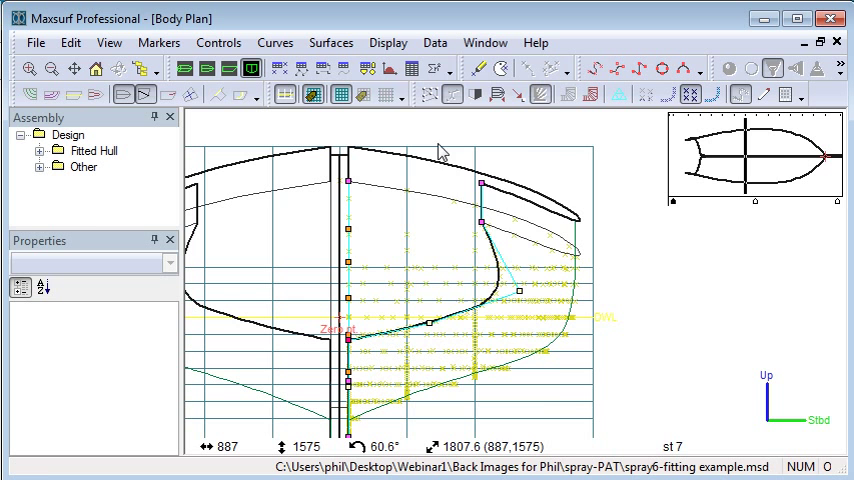
{"action": "left_click", "coordinate": [388, 42]}
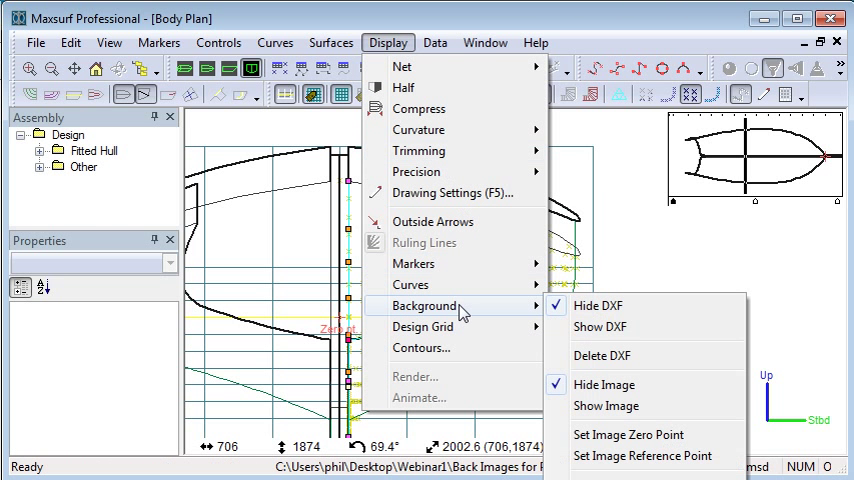
{"action": "mouse_move", "coordinate": [603, 405]}
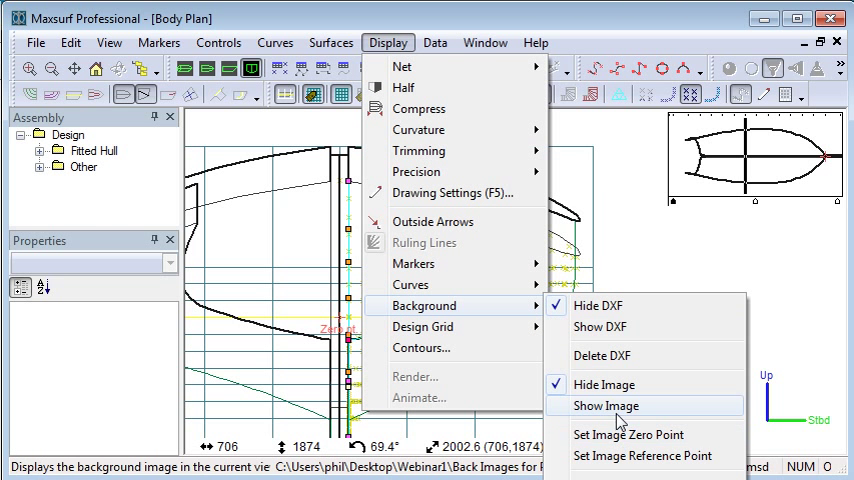
{"action": "left_click", "coordinate": [603, 405]}
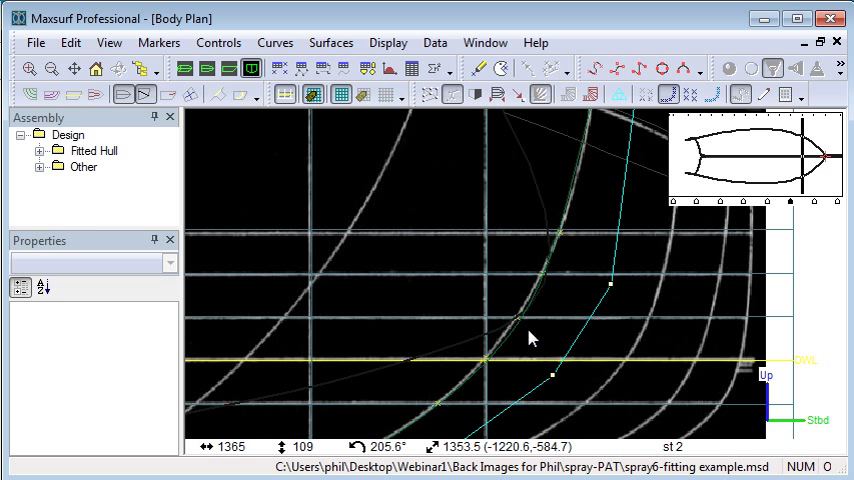
{"action": "mouse_move", "coordinate": [537, 307]}
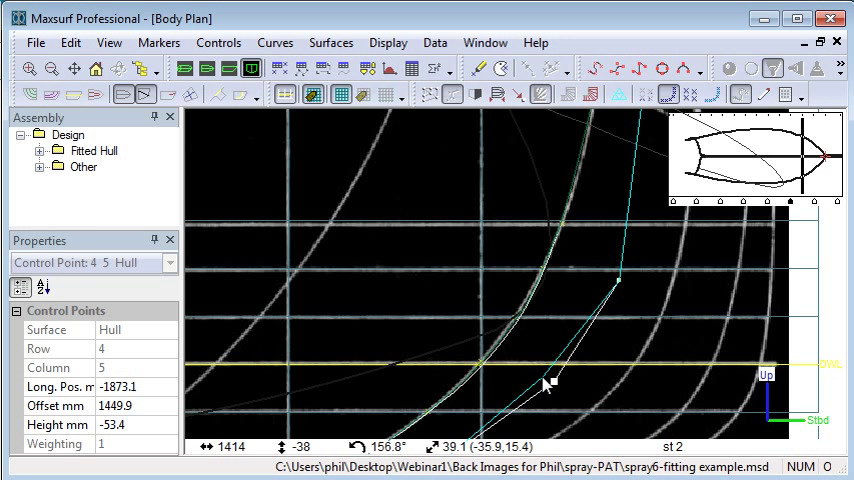
Drag a station 2 hull control point to match the scanned section line
{"action": "left_click_drag", "start_coordinate": [547, 383], "coordinate": [537, 380]}
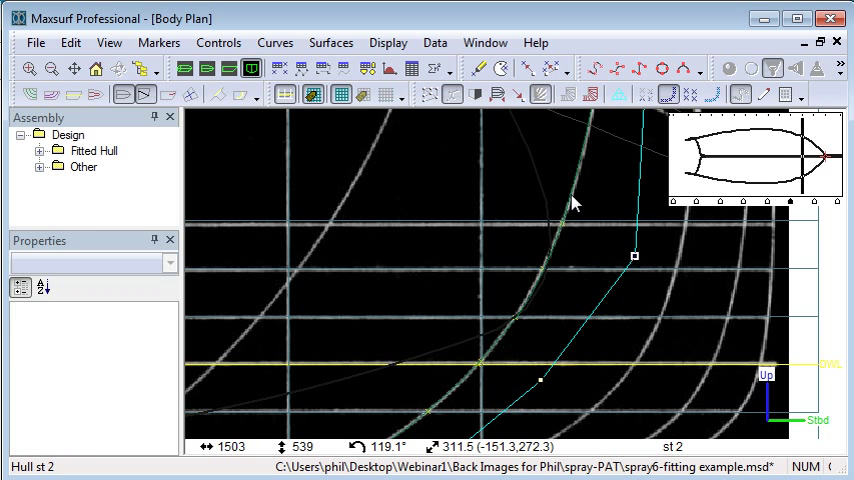
{"action": "left_click", "coordinate": [590, 200]}
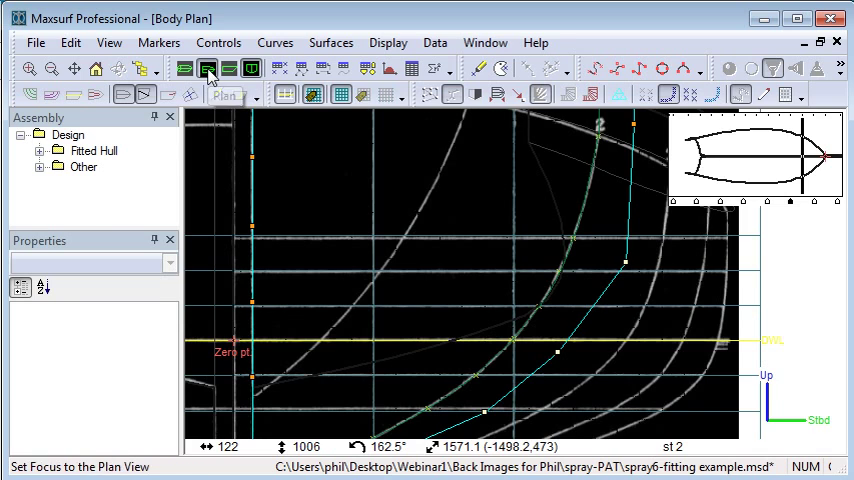
Show hull waterlines over the scanned plan in Plan view, then return to Body Plan
{"action": "left_click", "coordinate": [207, 67]}
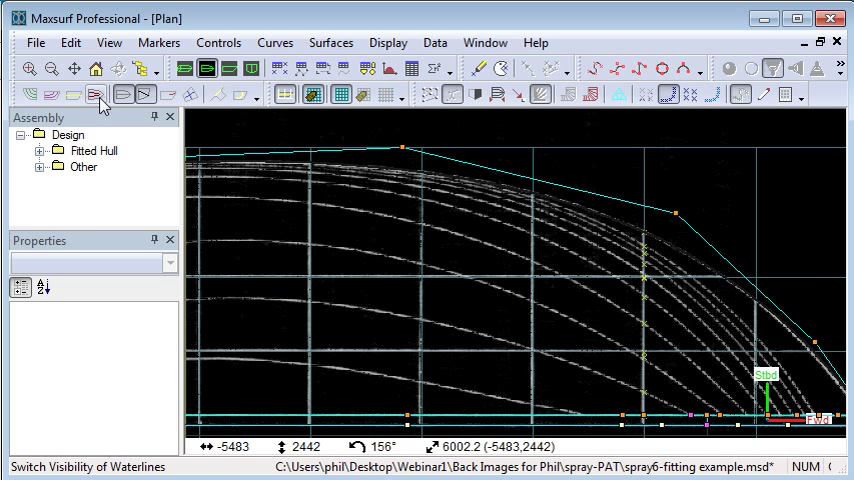
{"action": "left_click", "coordinate": [99, 95]}
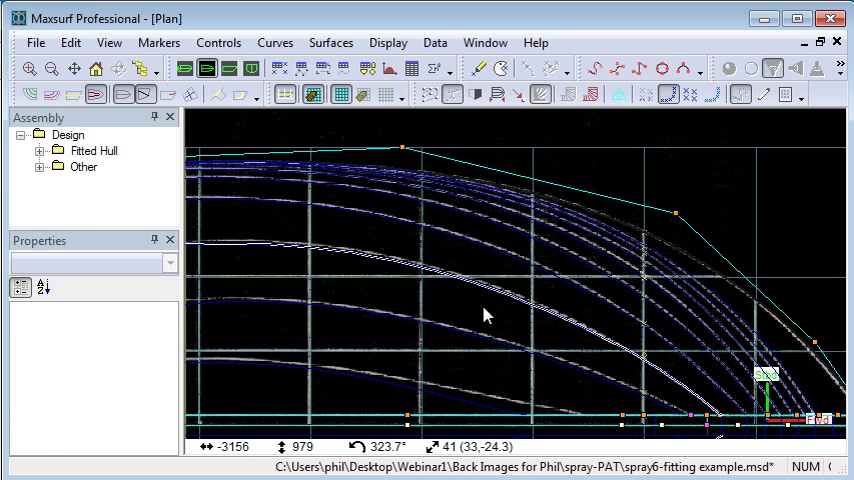
{"action": "left_click", "coordinate": [250, 67]}
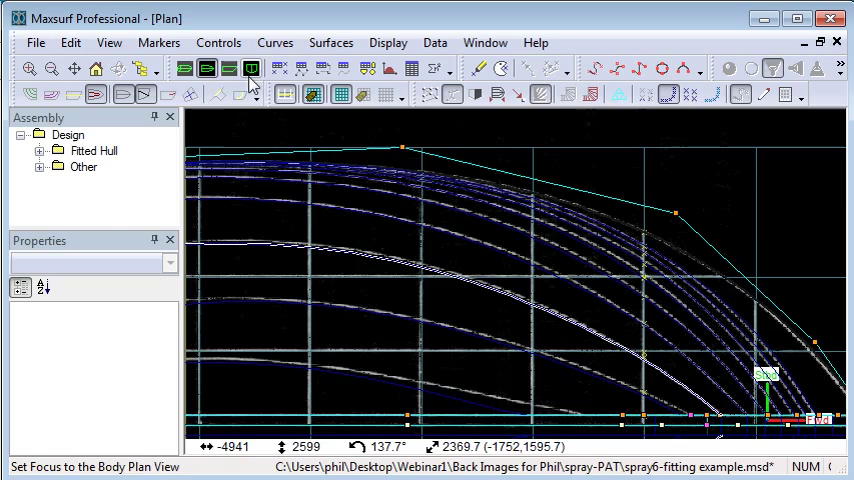